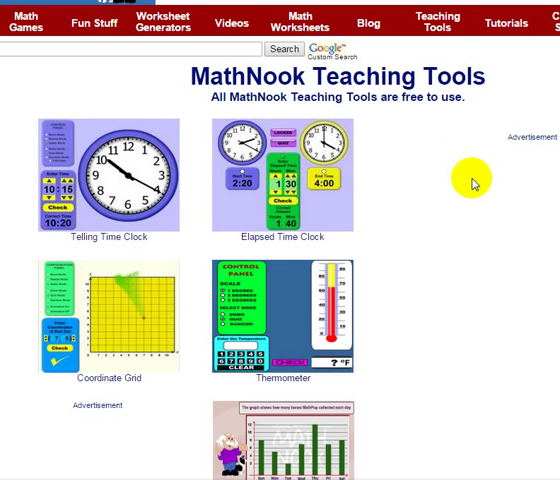
pyautogui.moveTo(455, 203)
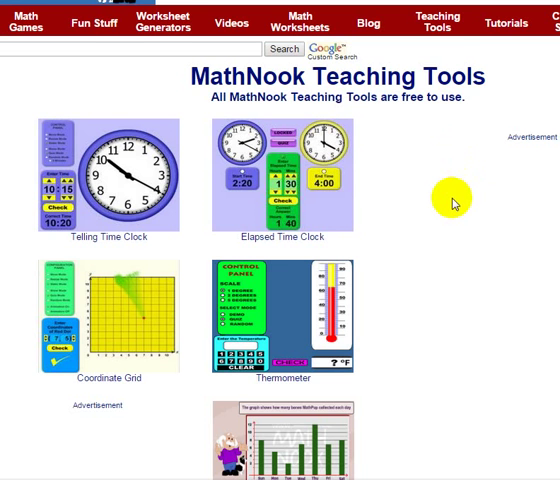
pyautogui.moveTo(512, 22)
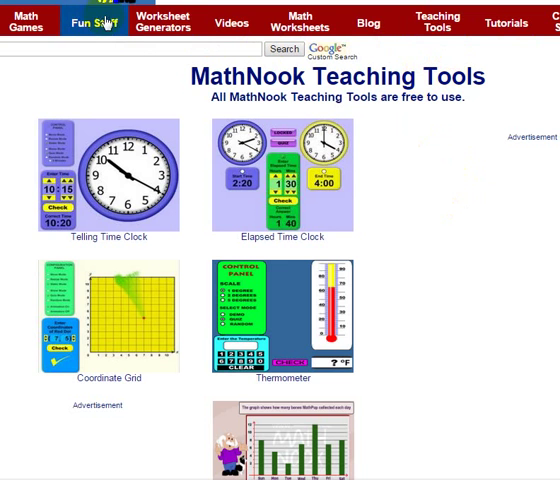
pyautogui.moveTo(436, 20)
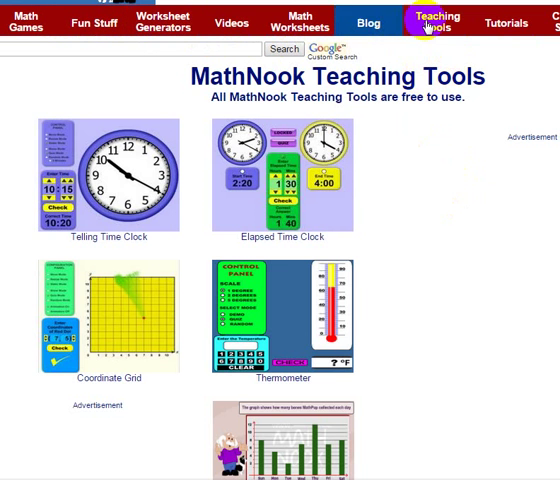
pyautogui.moveTo(485, 230)
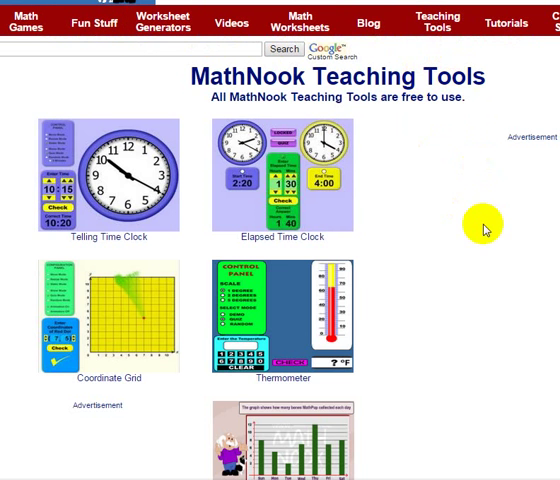
pyautogui.moveTo(167, 227)
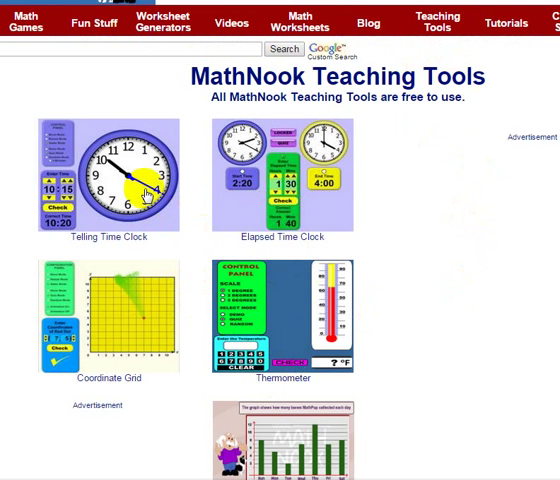
# Step: Open the Telling Time Clock page and scroll down to its written instructions
pyautogui.click(108, 175)
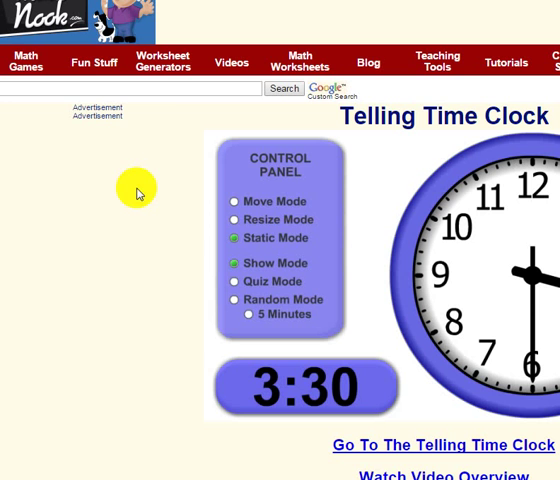
pyautogui.moveTo(138, 190)
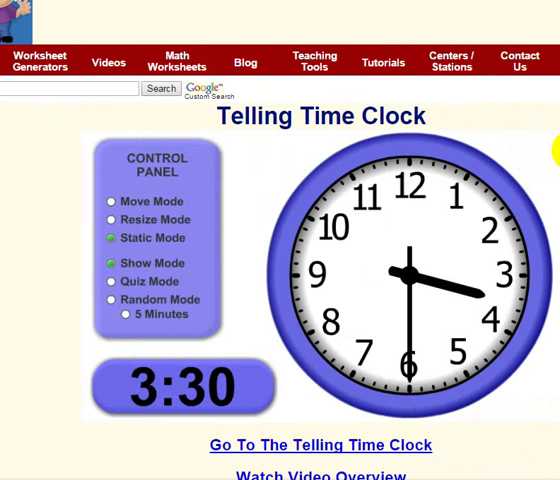
pyautogui.scroll(-3)
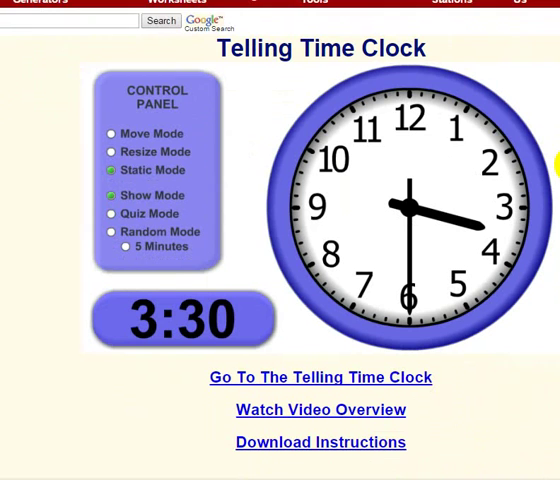
pyautogui.scroll(-3)
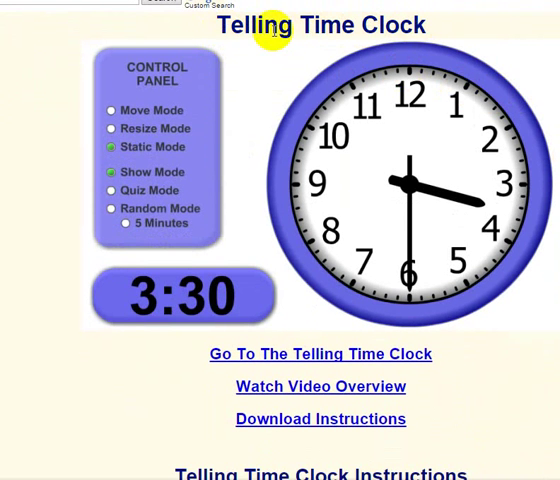
pyautogui.scroll(-3)
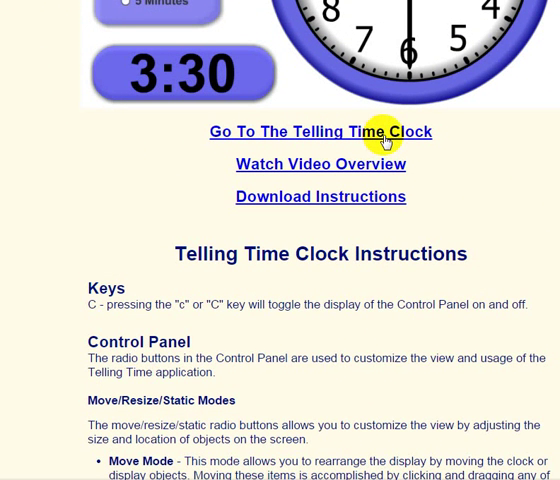
pyautogui.moveTo(327, 169)
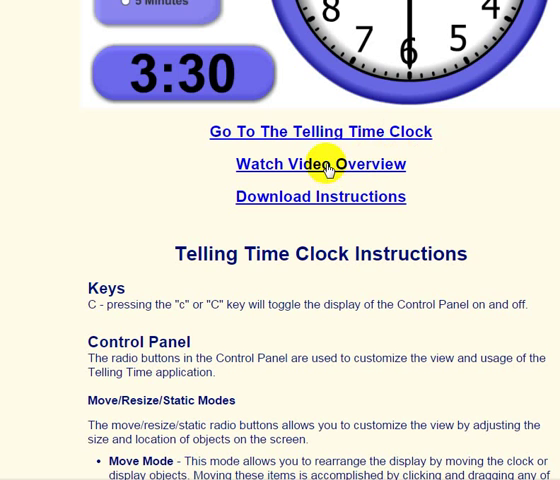
pyautogui.moveTo(410, 187)
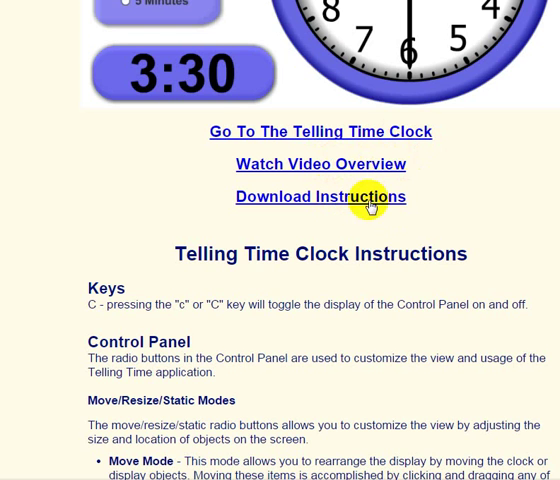
pyautogui.scroll(-3)
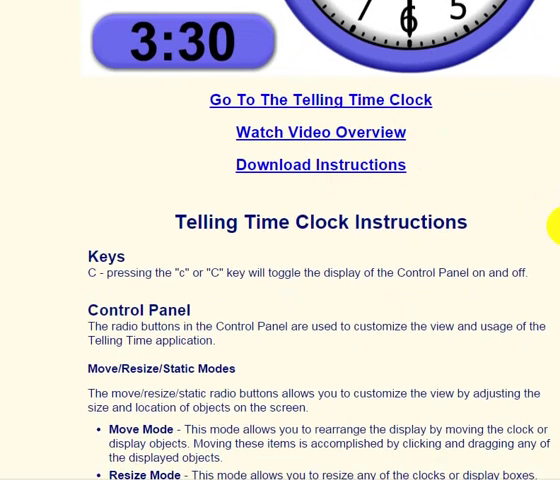
pyautogui.scroll(-3)
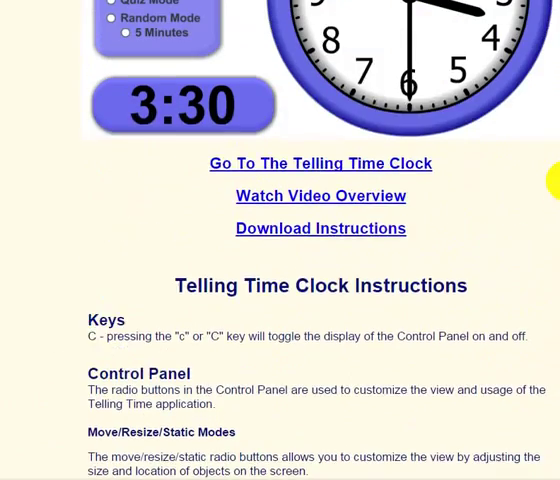
pyautogui.click(320, 163)
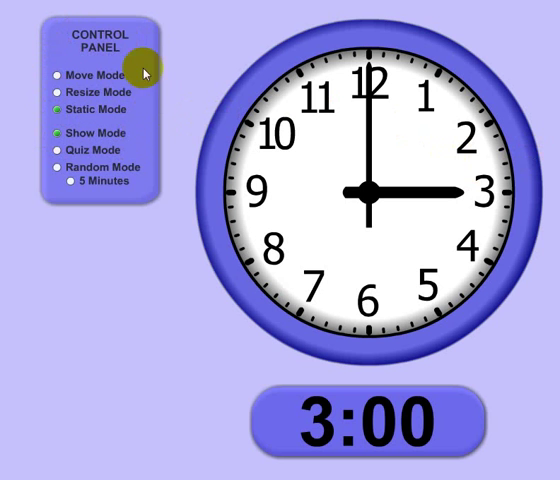
pyautogui.moveTo(80, 63)
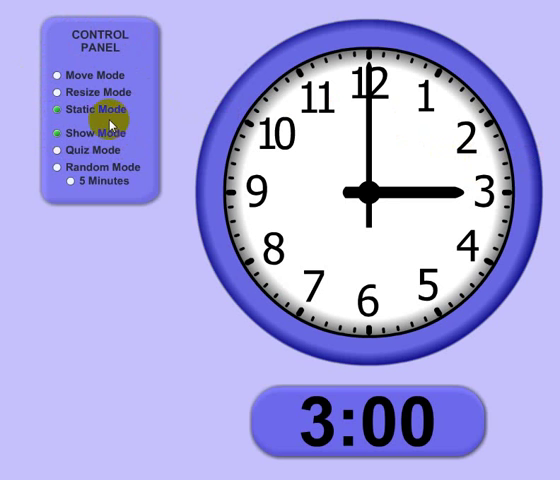
pyautogui.moveTo(153, 148)
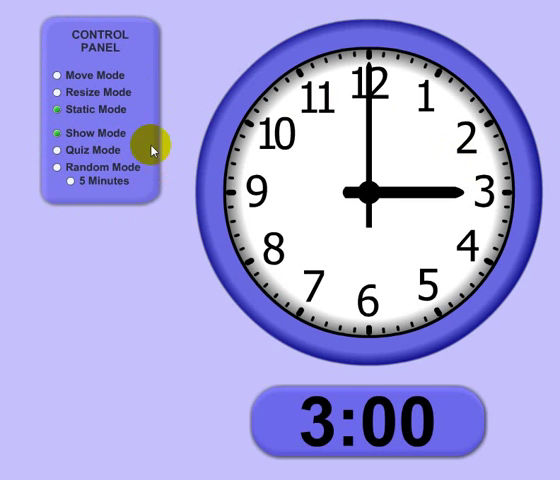
pyautogui.moveTo(123, 197)
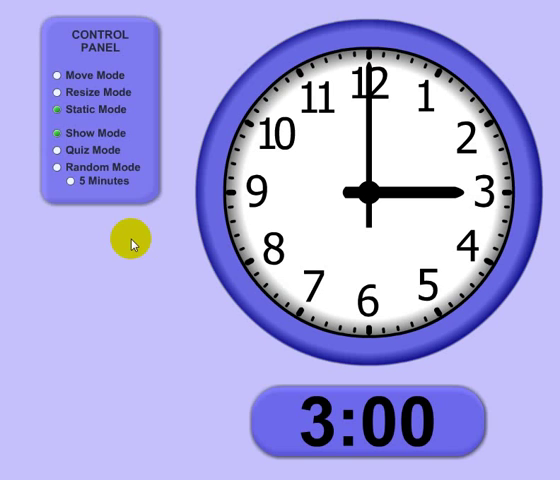
pyautogui.moveTo(160, 138)
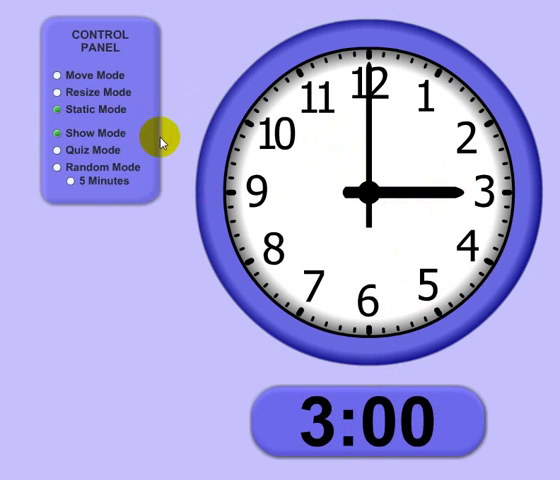
pyautogui.moveTo(115, 60)
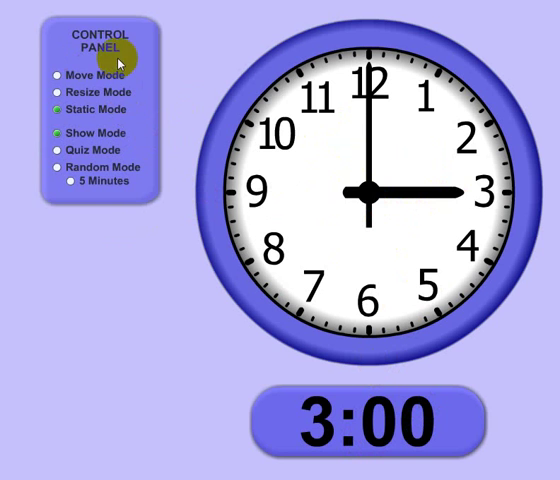
pyautogui.moveTo(202, 68)
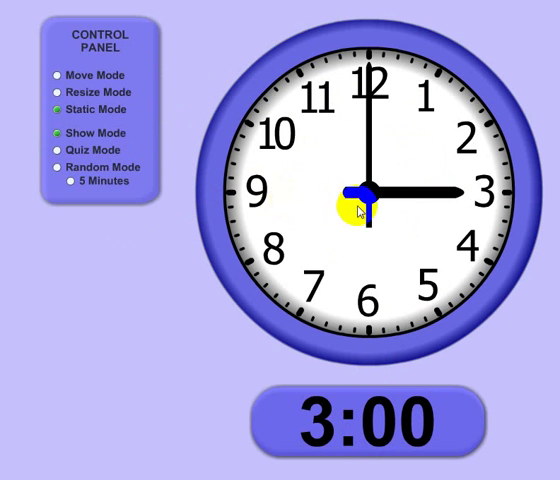
pyautogui.moveTo(422, 387)
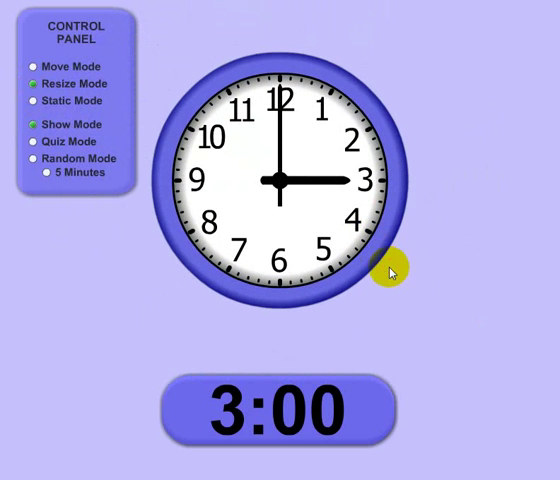
# Step: Drag the clock's edge to enlarge the clock face
pyautogui.moveTo(388, 273); pyautogui.dragTo(400, 290)
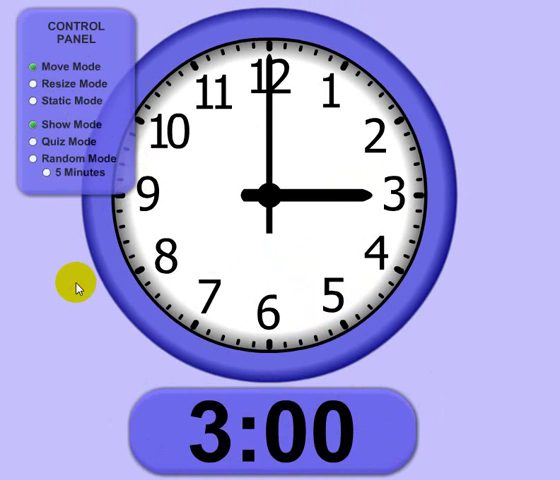
pyautogui.moveTo(70, 90)
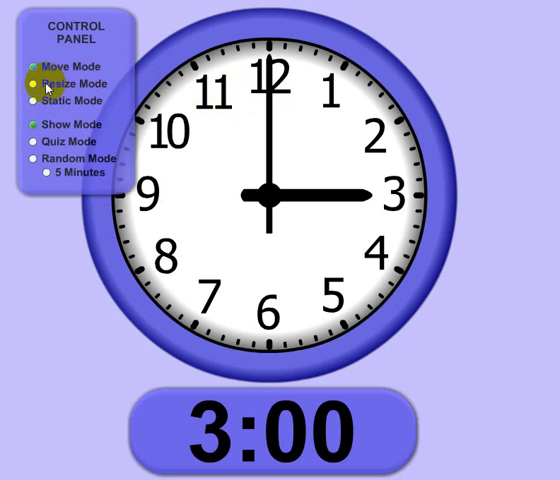
# Step: Switch the Control Panel to Static Mode so the enlarged 3:00 clock stays put
pyautogui.click(35, 100)
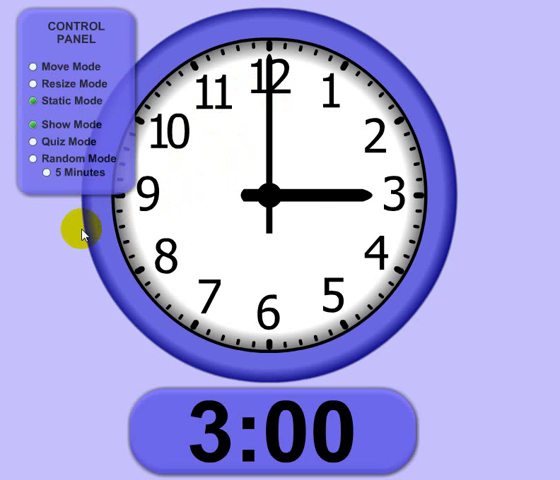
pyautogui.moveTo(250, 225)
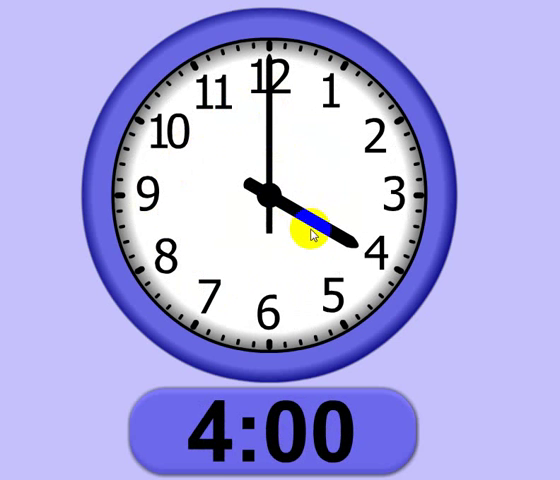
# Step: Point the hour hand at 4 and the minute hand at 9 minutes, for 4:09
pyautogui.moveTo(305, 230); pyautogui.dragTo(335, 150)
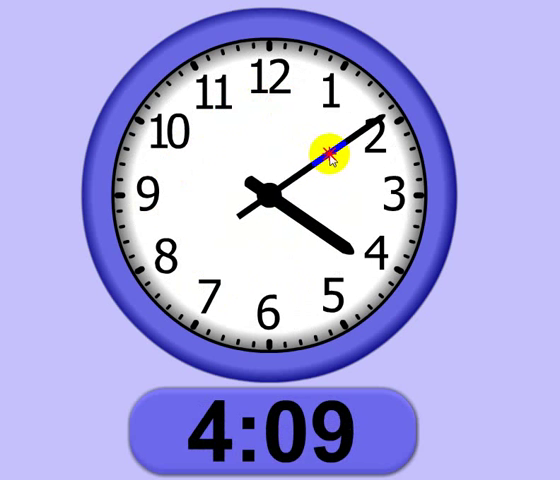
pyautogui.moveTo(330, 150); pyautogui.dragTo(410, 280)
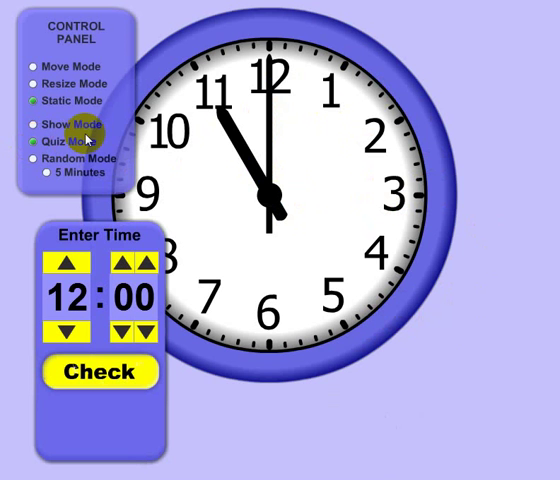
# Step: Turn on Quiz Mode, then select Move Mode to rearrange the panels
pyautogui.click(45, 66)
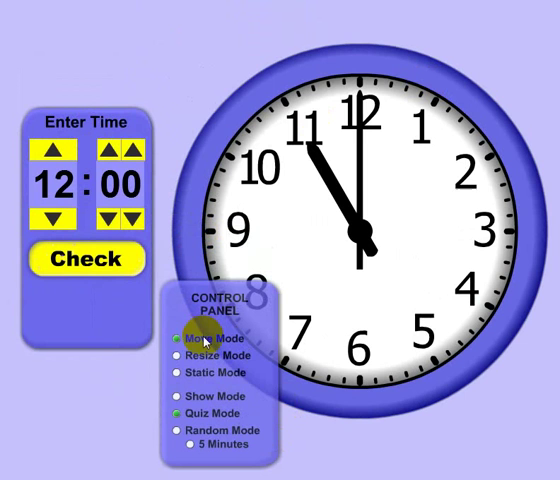
pyautogui.click(178, 397)
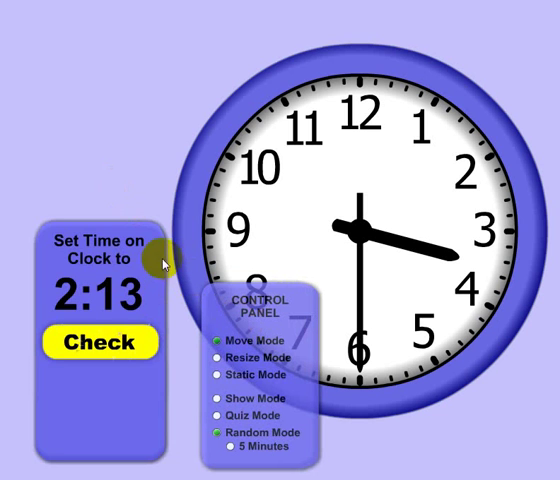
# Step: Place the 'Set Time on Clock to' 2:13 panel left of the clock
pyautogui.click(216, 358)
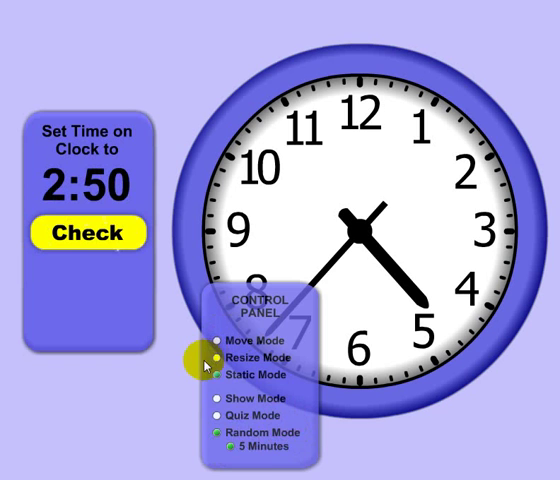
# Step: Check the clock against the 2:50 target, getting 4:37 and Try Again
pyautogui.click(90, 232)
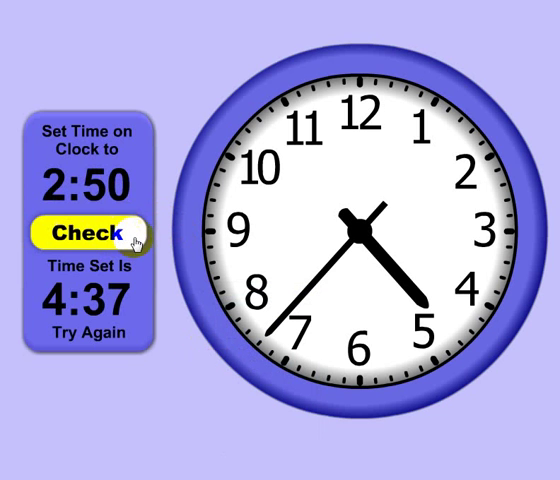